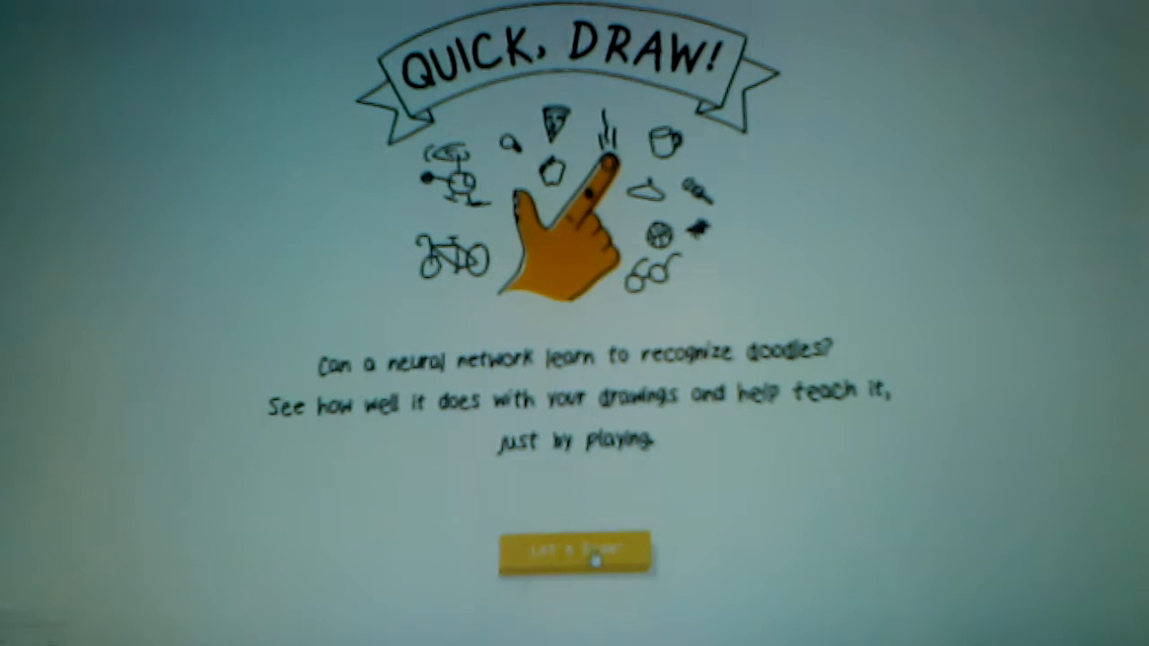
Start a new game and accept the elephant challenge to doodle an elephant
left_click(575, 552)
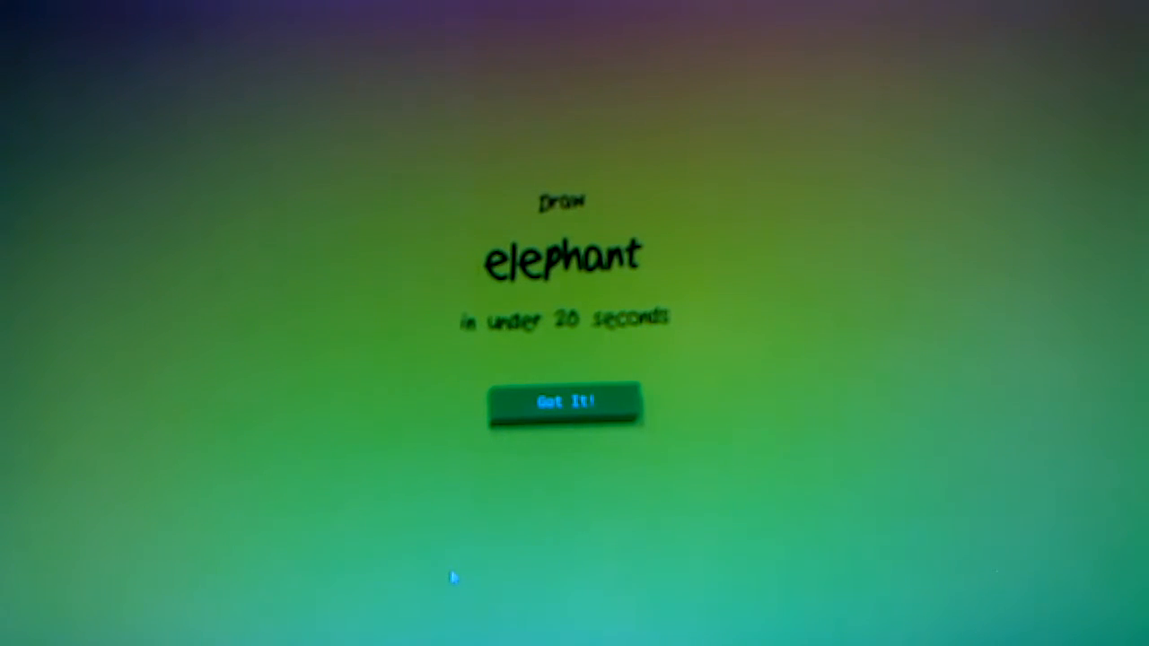
mouse_move(537, 433)
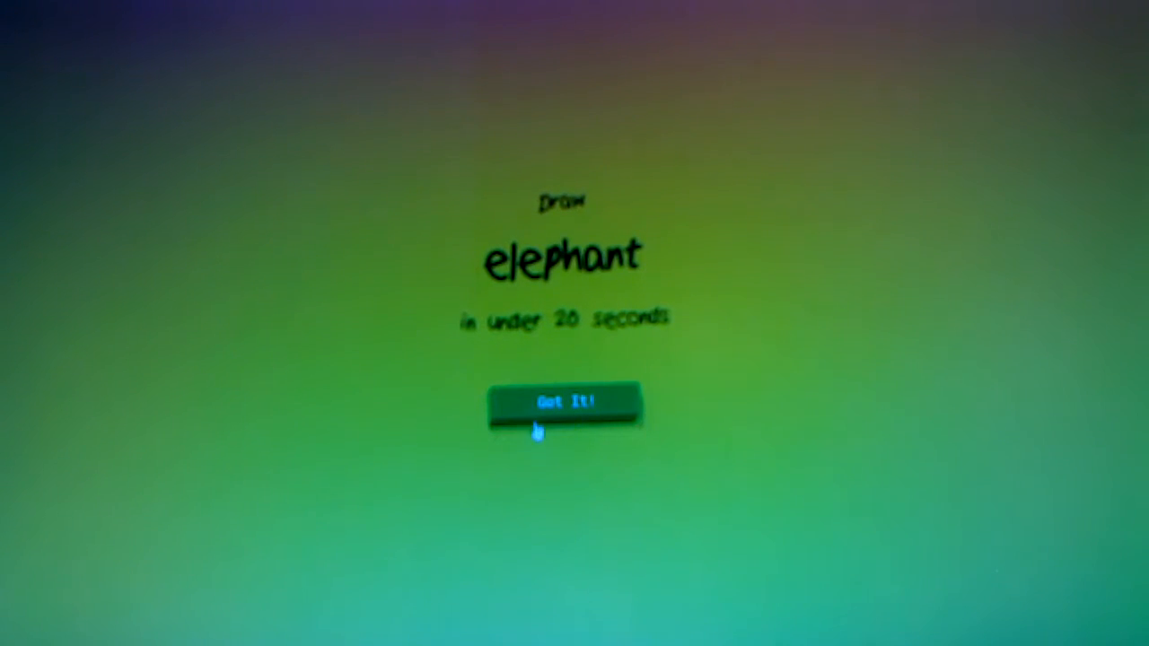
left_click(564, 402)
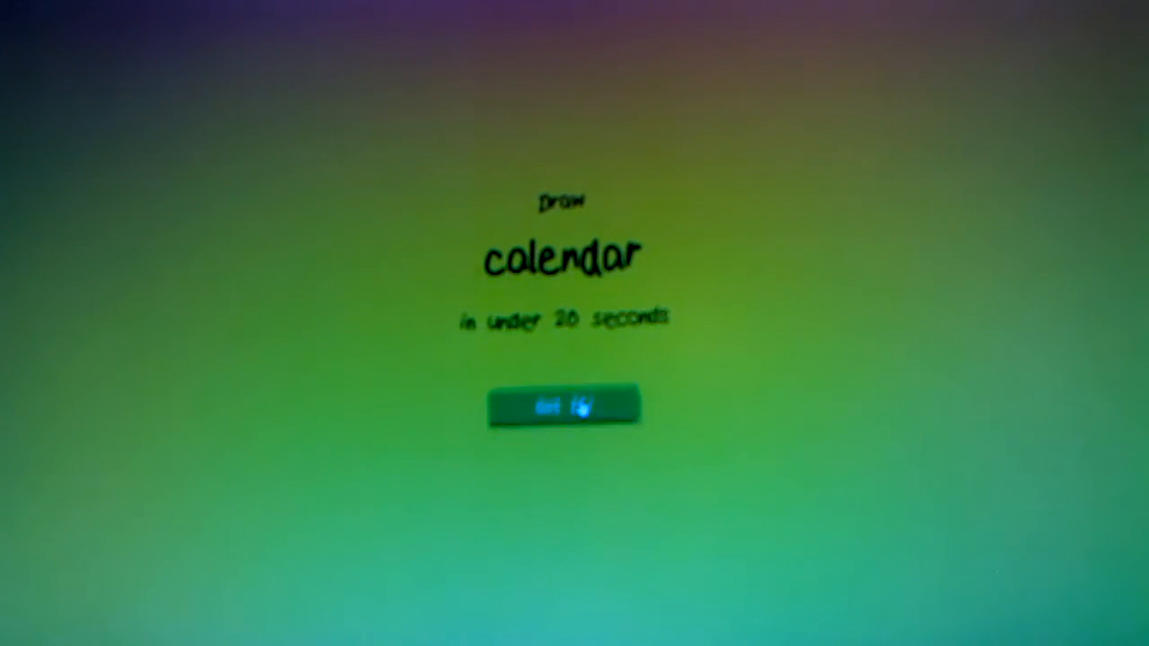
Accept and draw the calendar challenge, then the compass challenge
left_click(564, 407)
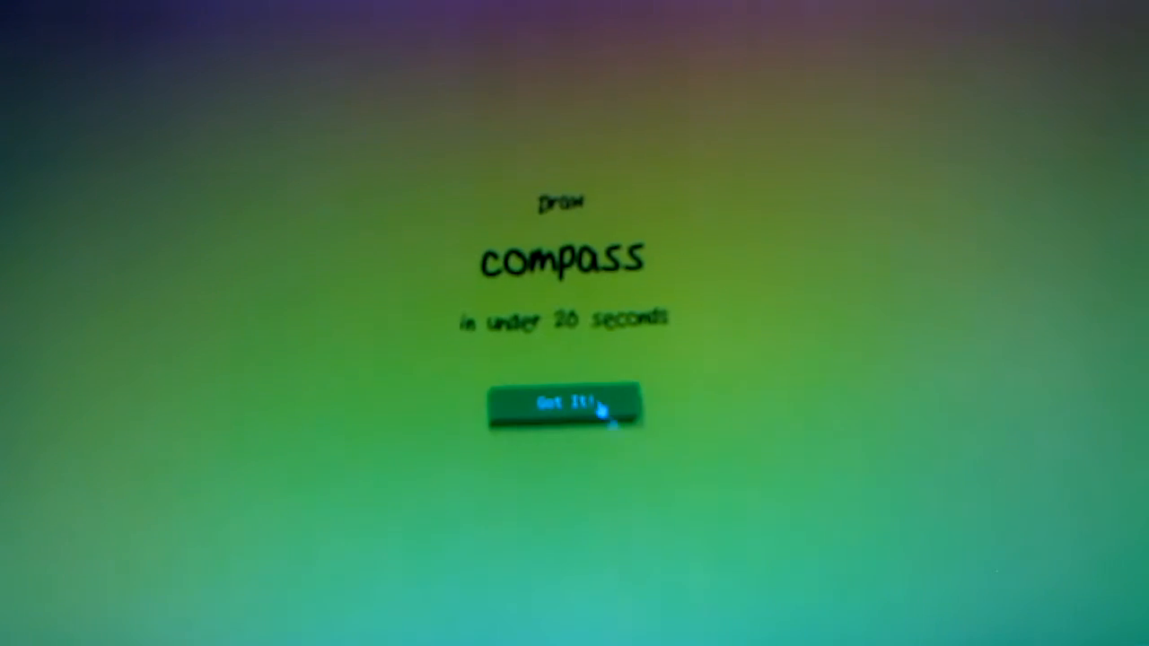
left_click(565, 406)
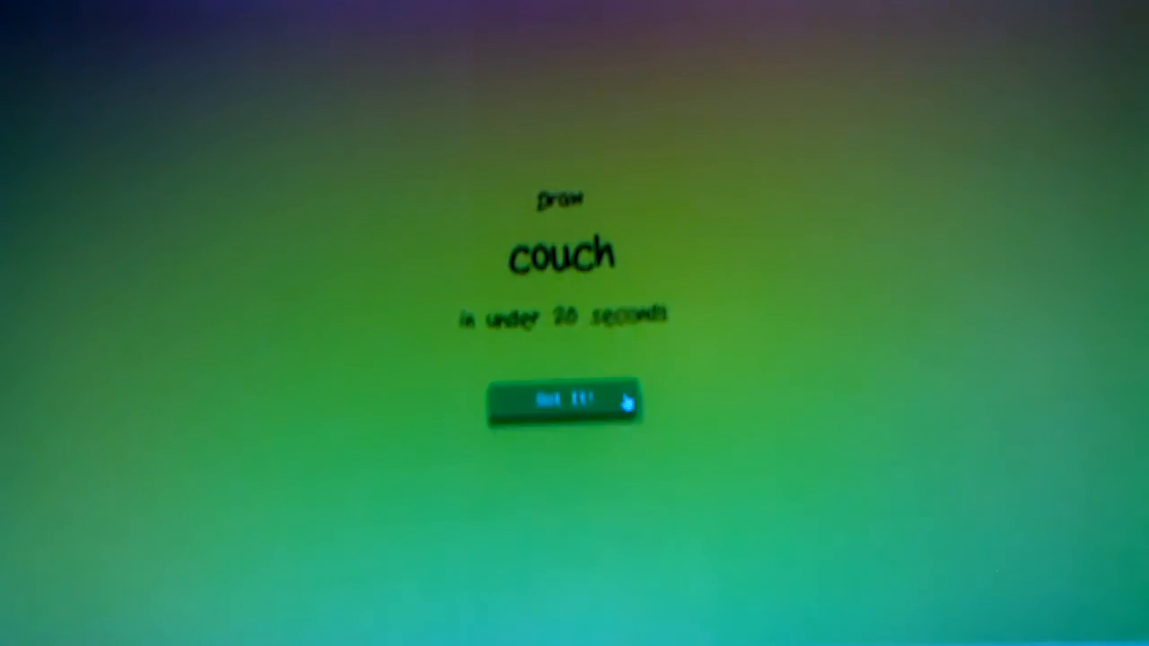
Accept the couch challenge and sketch a boxy couch outline on the canvas
left_click(565, 401)
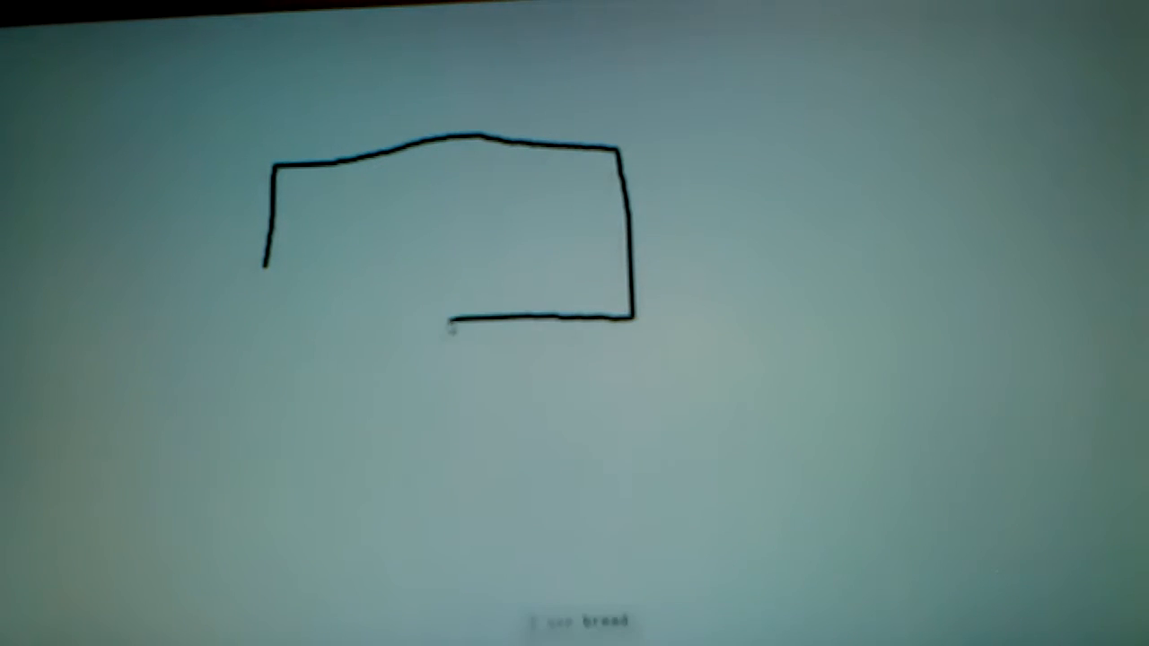
left_click_drag(372, 206, 449, 323)
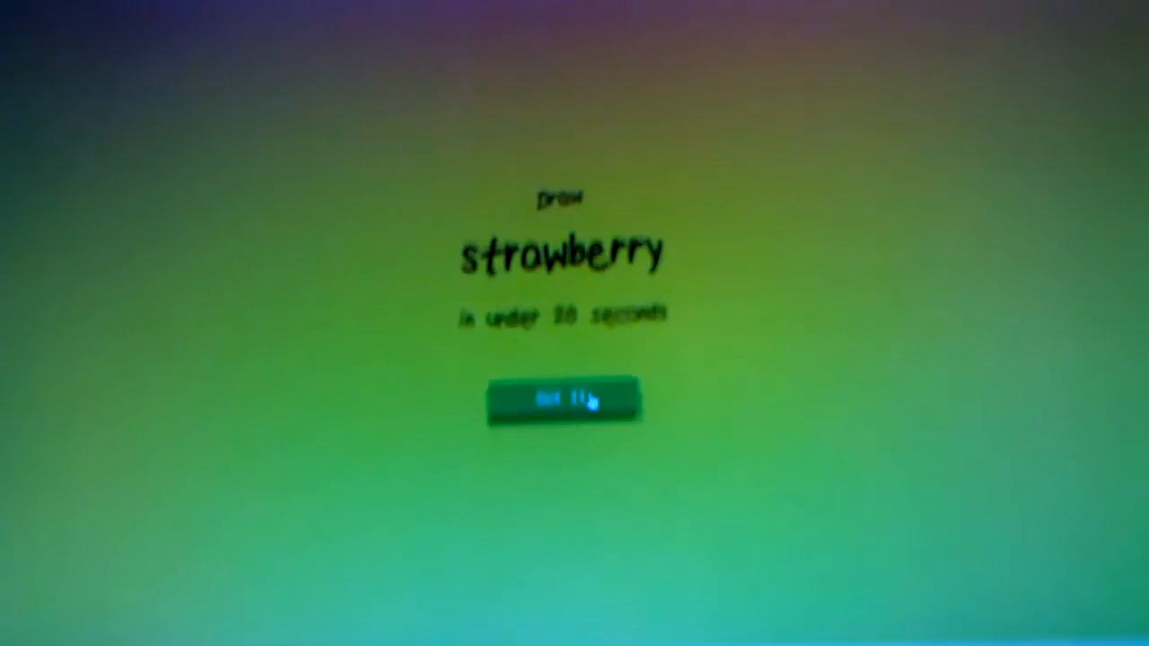
Accept the strawberry challenge and draw until time runs out and results appear
left_click(564, 398)
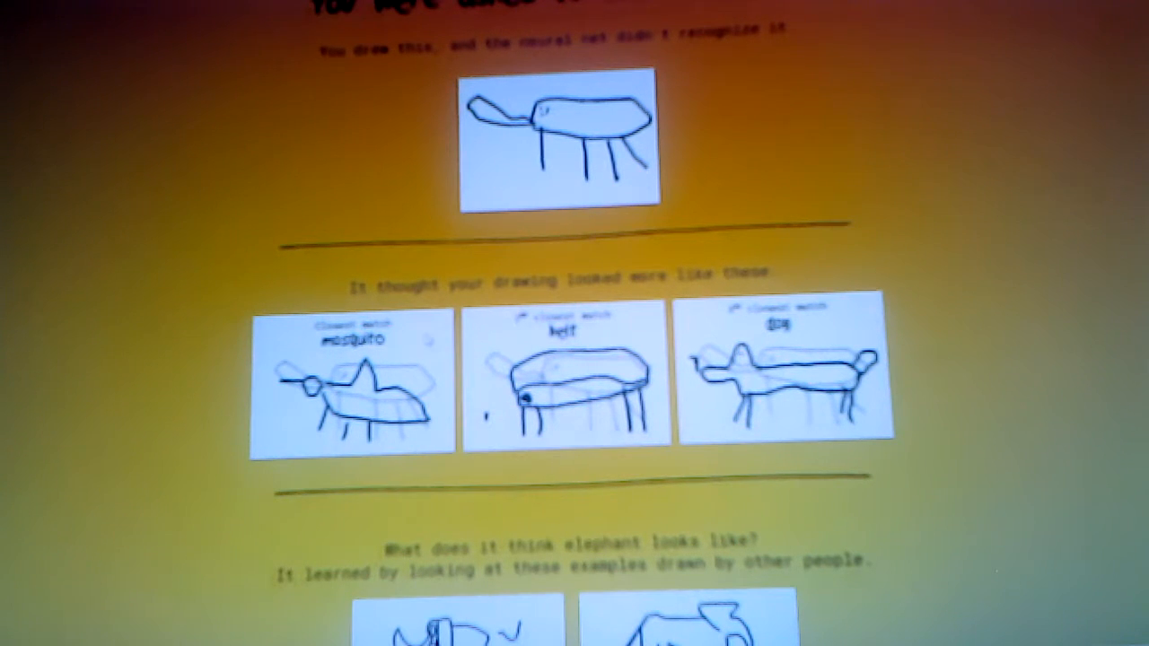
Scroll through the telephone, strawberry and couch detail pages, returning to the summary grid
scroll("down", 3)
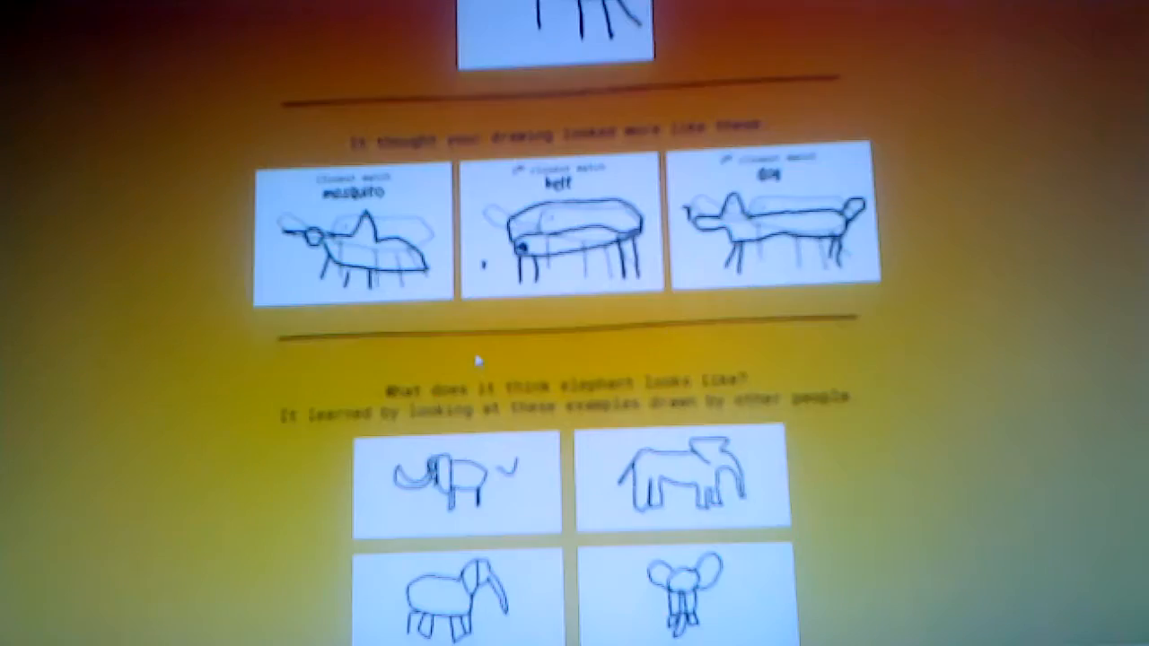
scroll("down", 3)
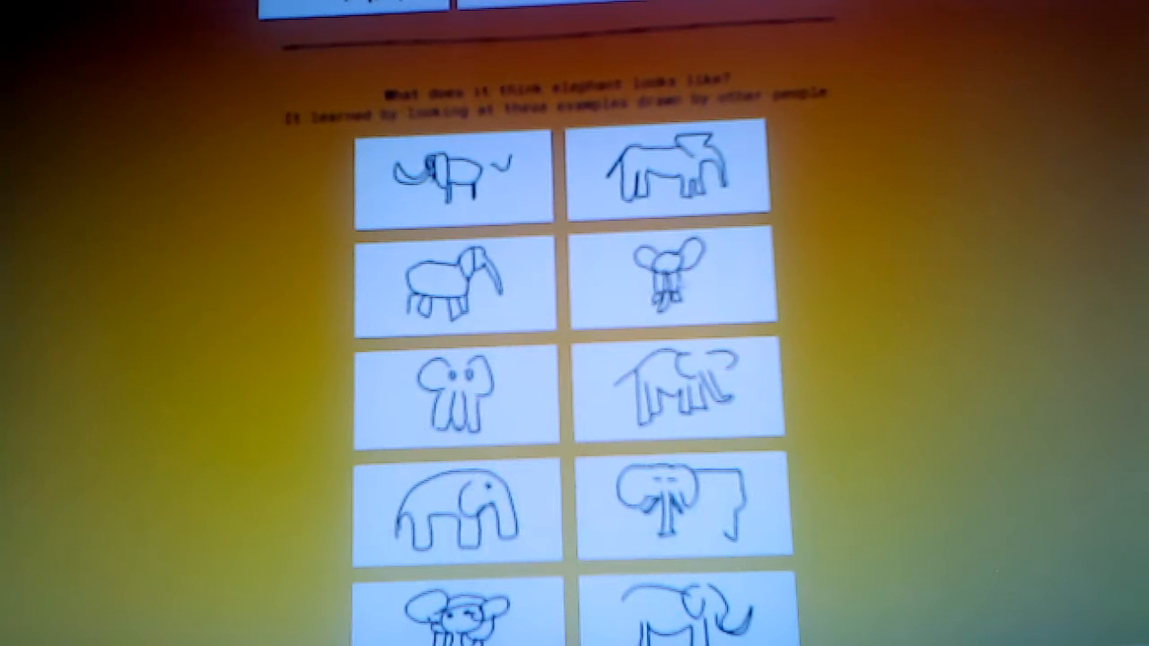
scroll("down", 3)
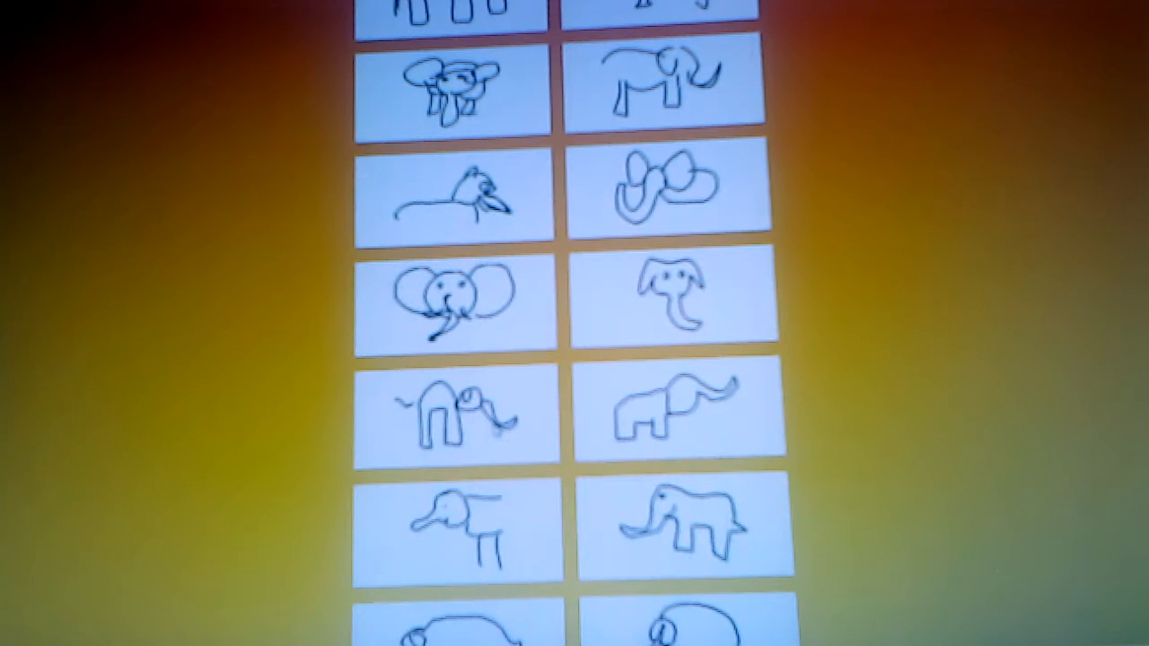
scroll("down", 3)
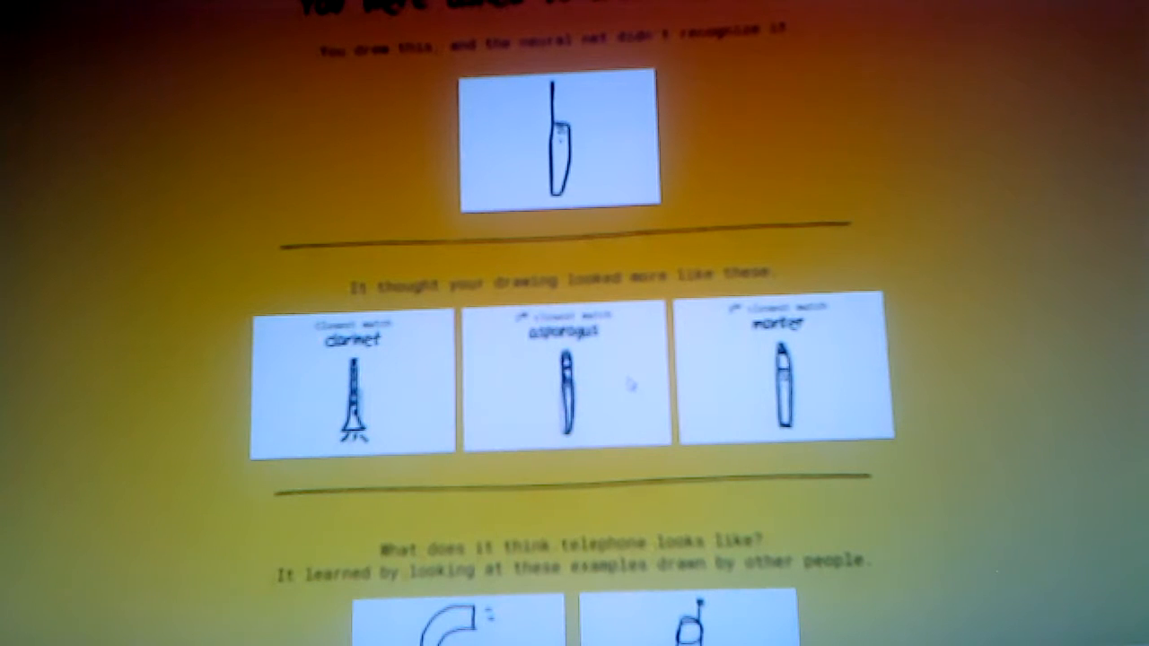
scroll("down", 3)
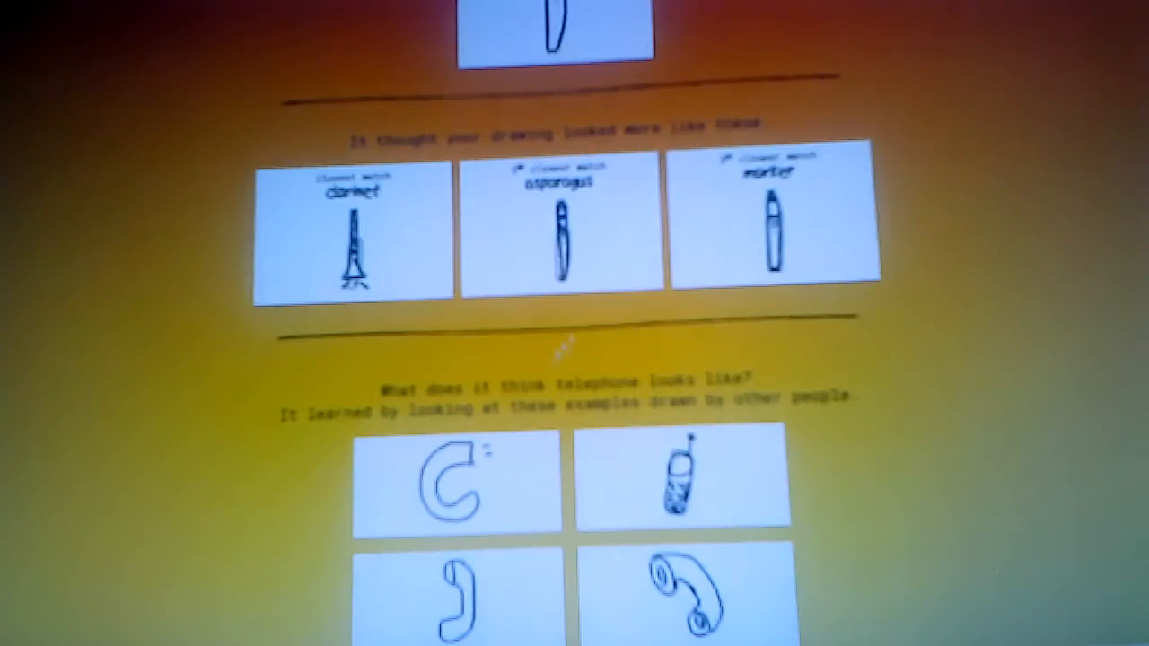
scroll("down", 3)
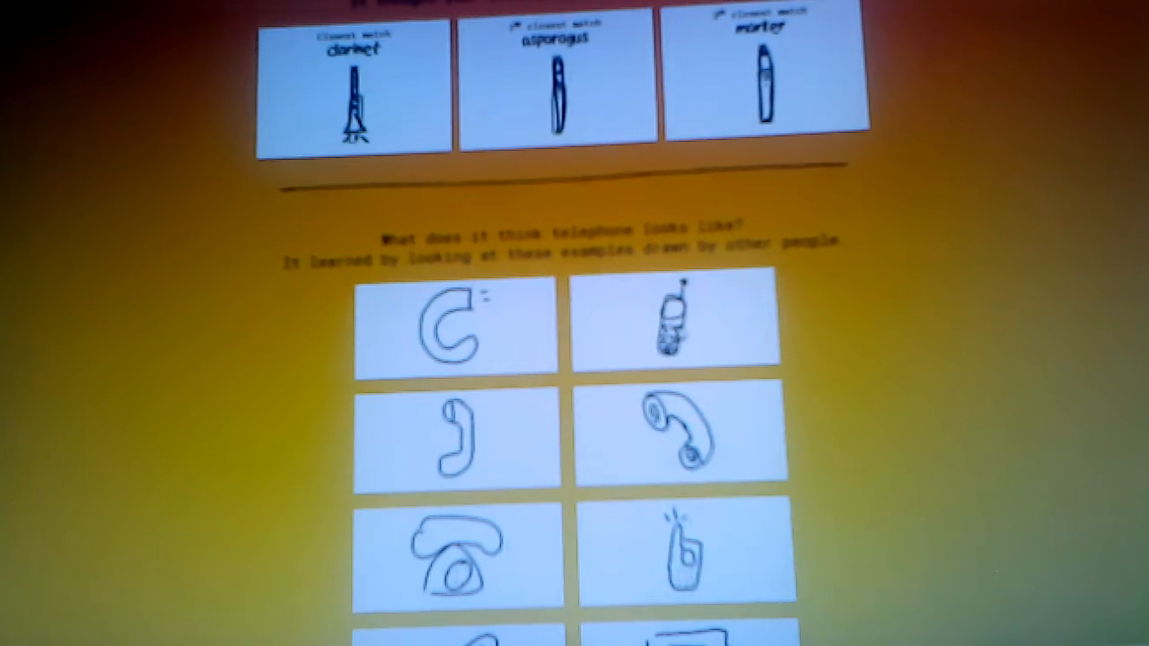
scroll("down", 3)
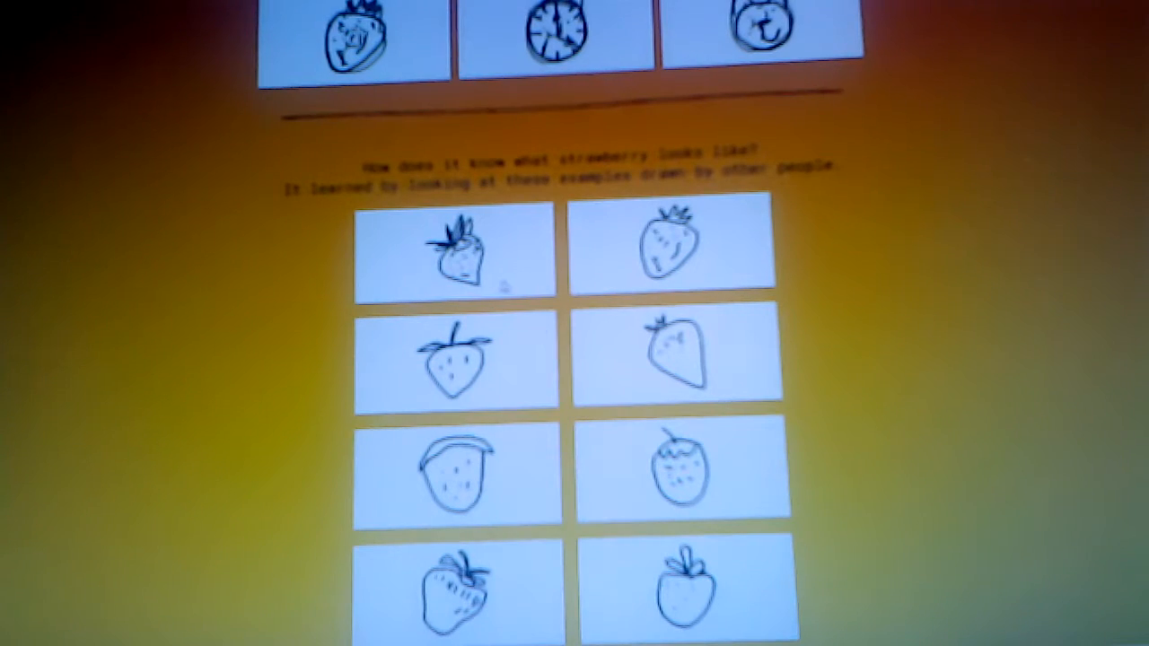
scroll("down", 3)
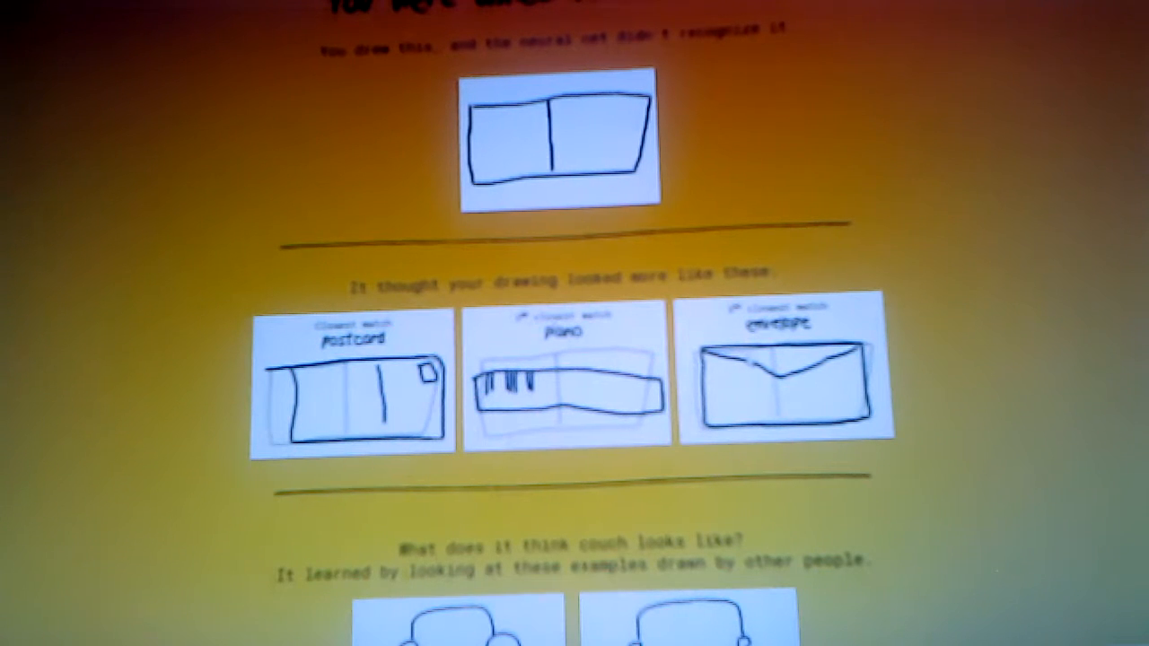
scroll("down", 3)
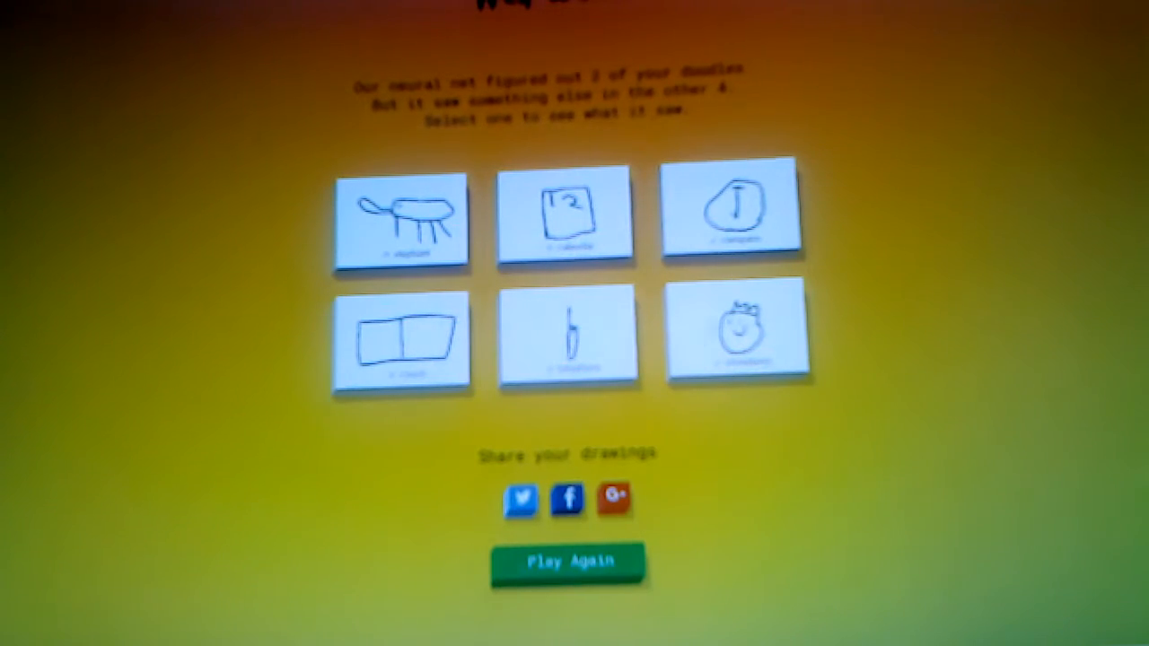
Choose Play Again to start a fresh game with the eyeglasses challenge
left_click(568, 220)
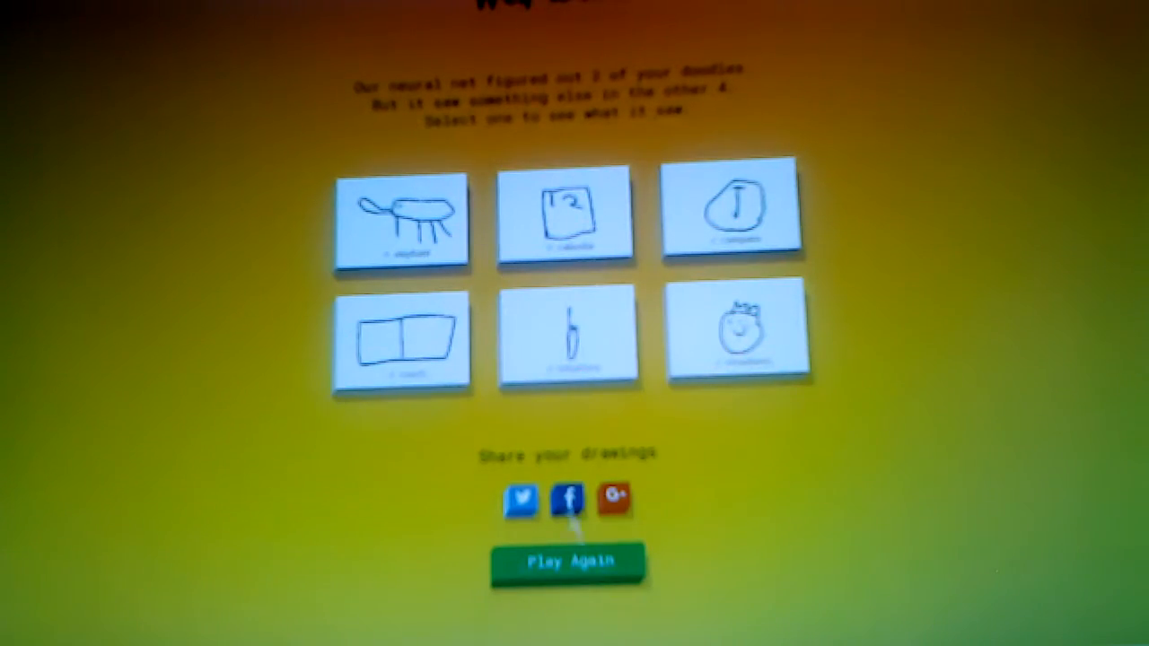
left_click(566, 216)
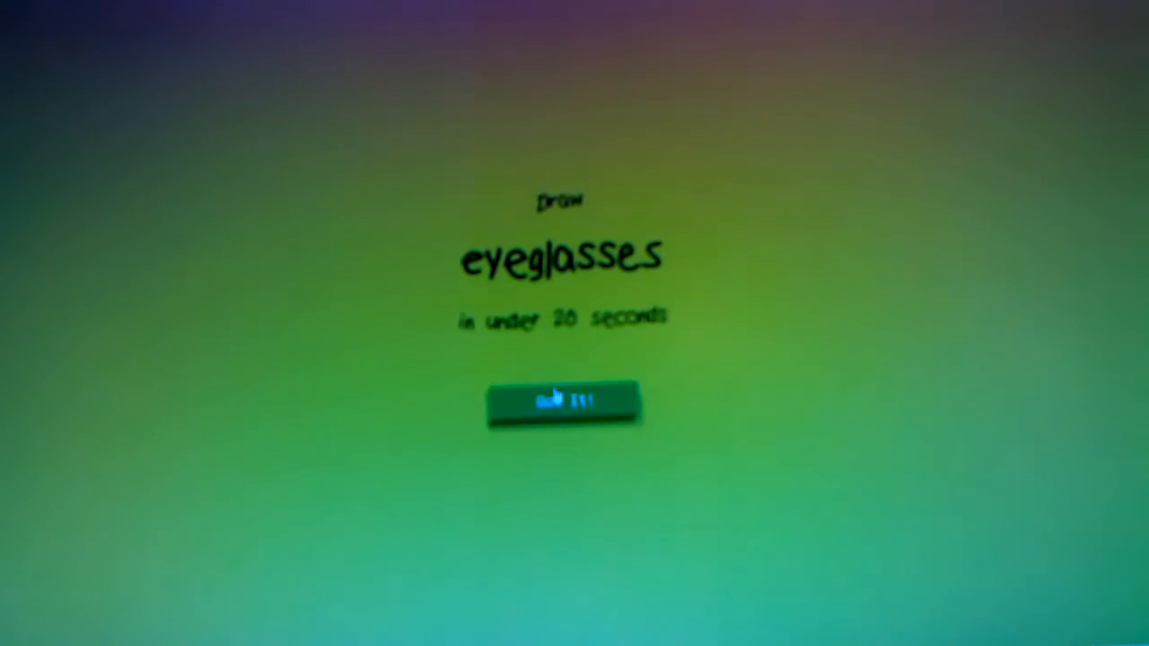
Accept the eyeglasses challenge and doodle a pair of eyeglasses
left_click(563, 403)
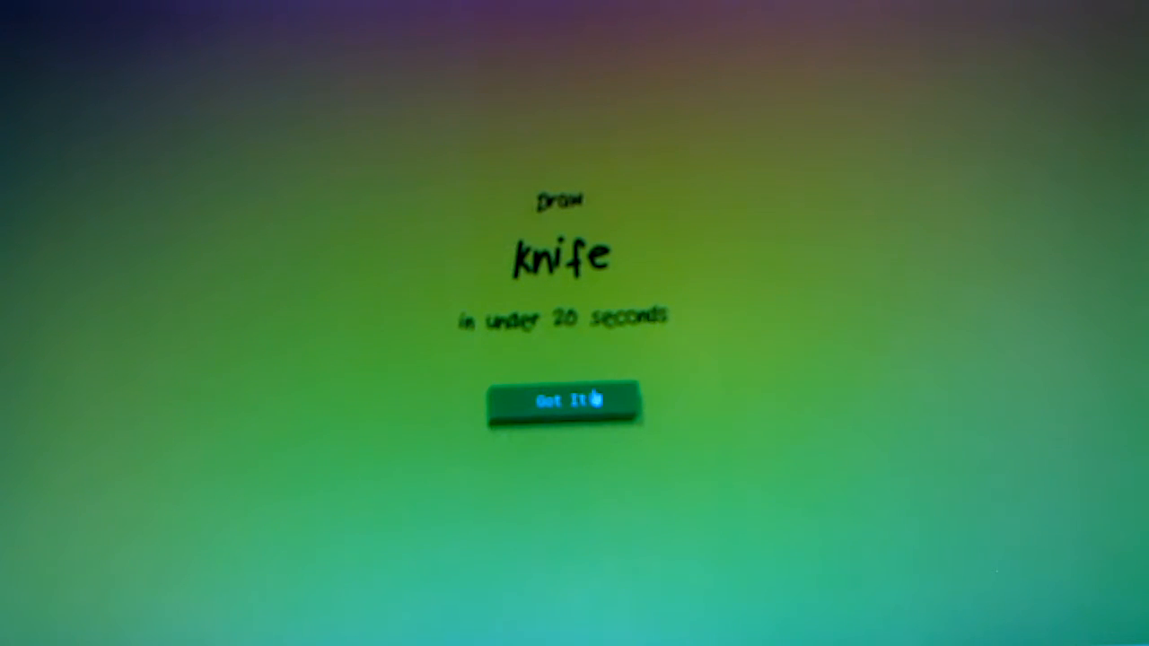
Accept the knife challenge and finish the remaining prompts to reach the results grid
left_click(564, 401)
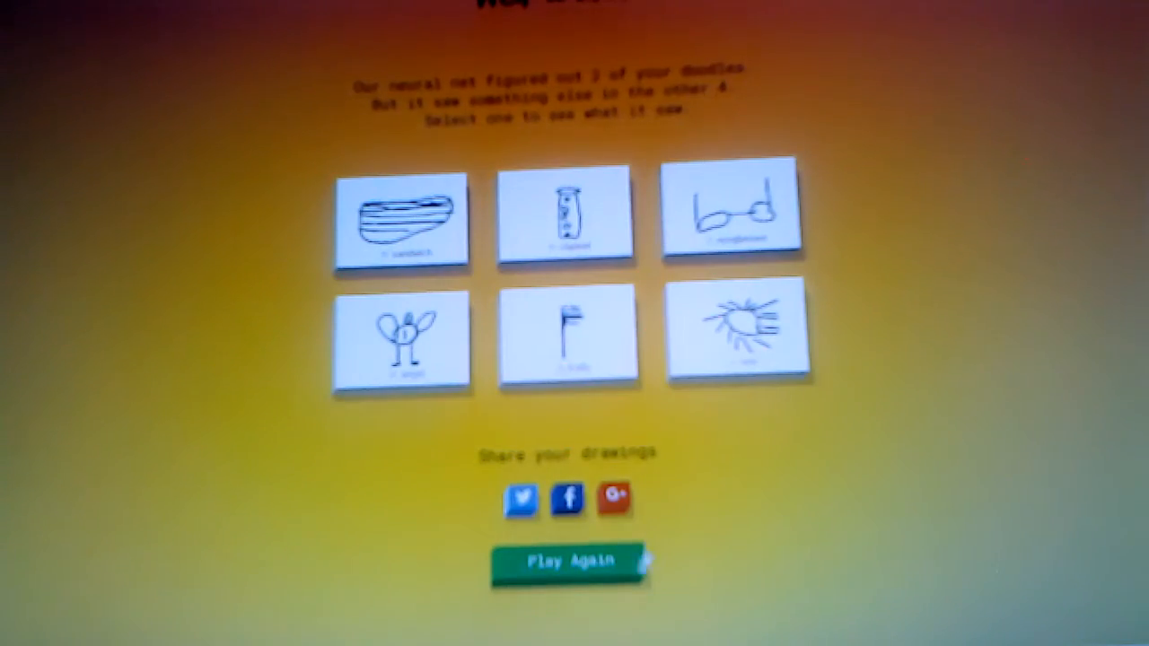
Start a third game and accept the paper clip challenge to draw it
left_click(567, 561)
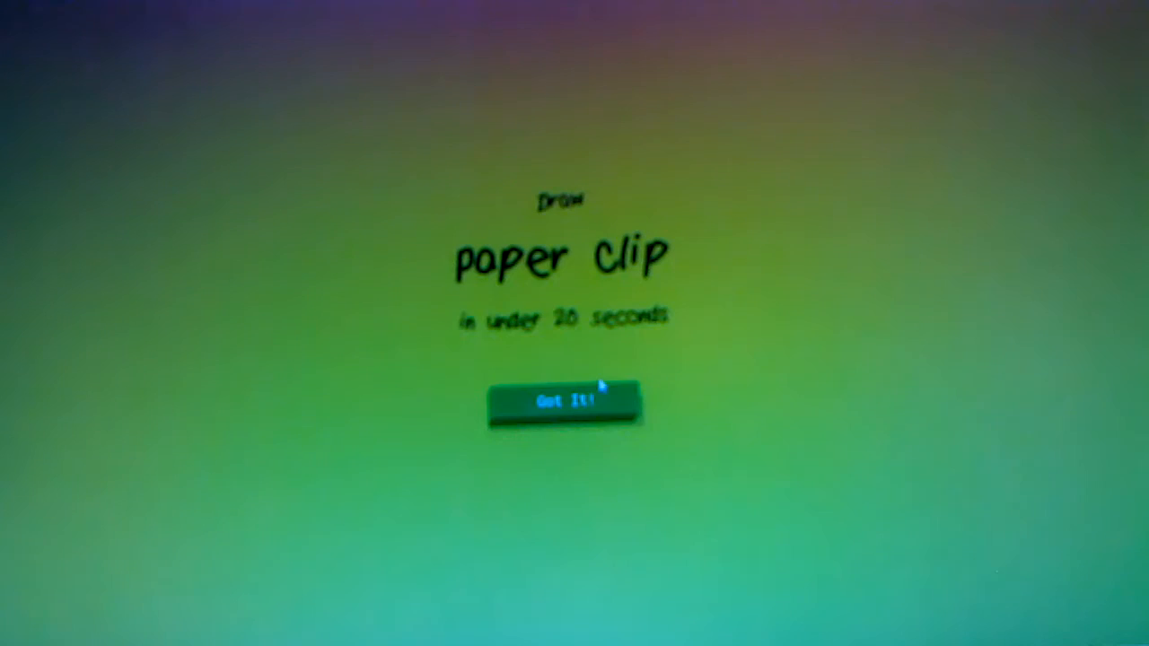
left_click(563, 402)
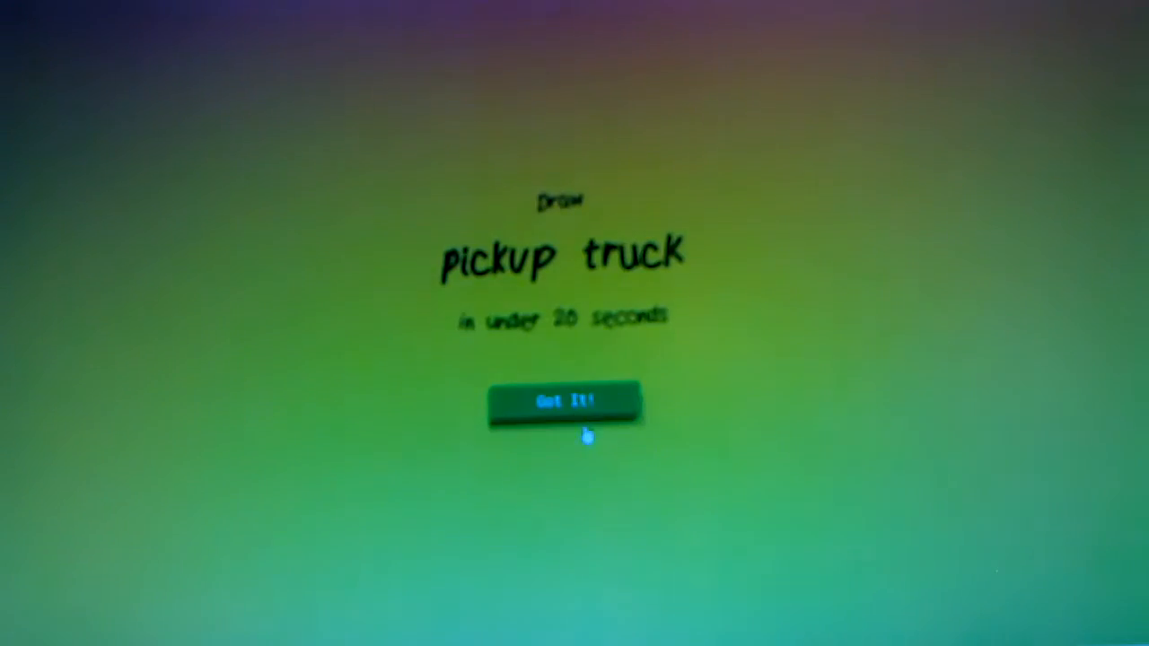
mouse_move(700, 422)
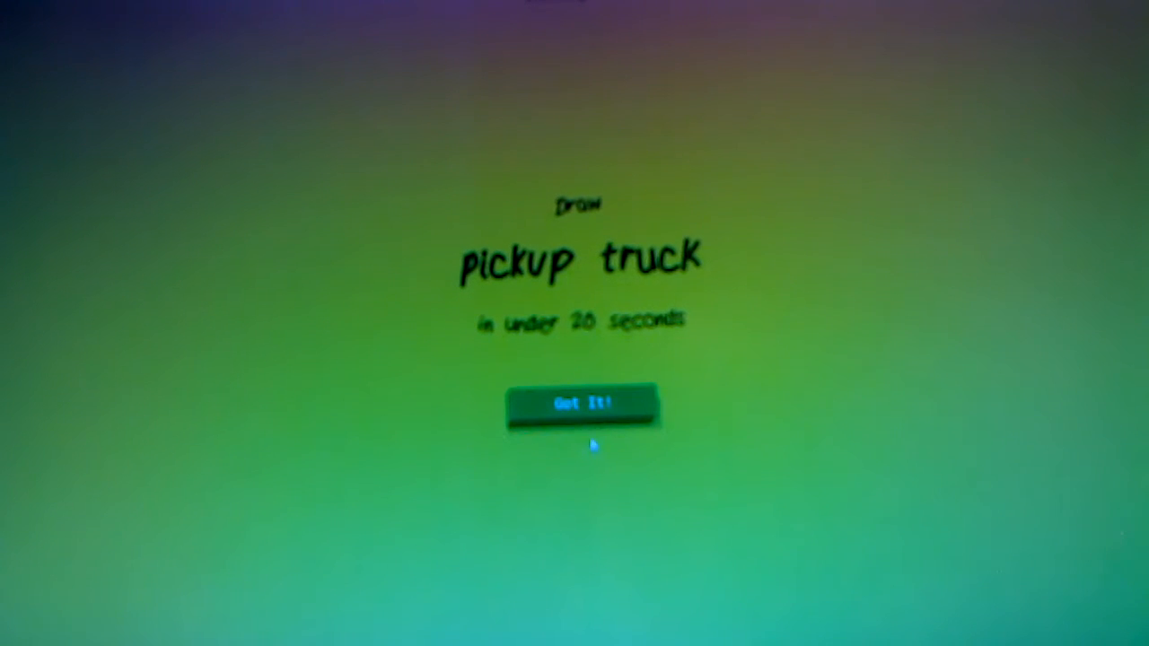
Accept the pickup truck challenge, then add vertical strokes to the floor lamp doodle
left_click(581, 403)
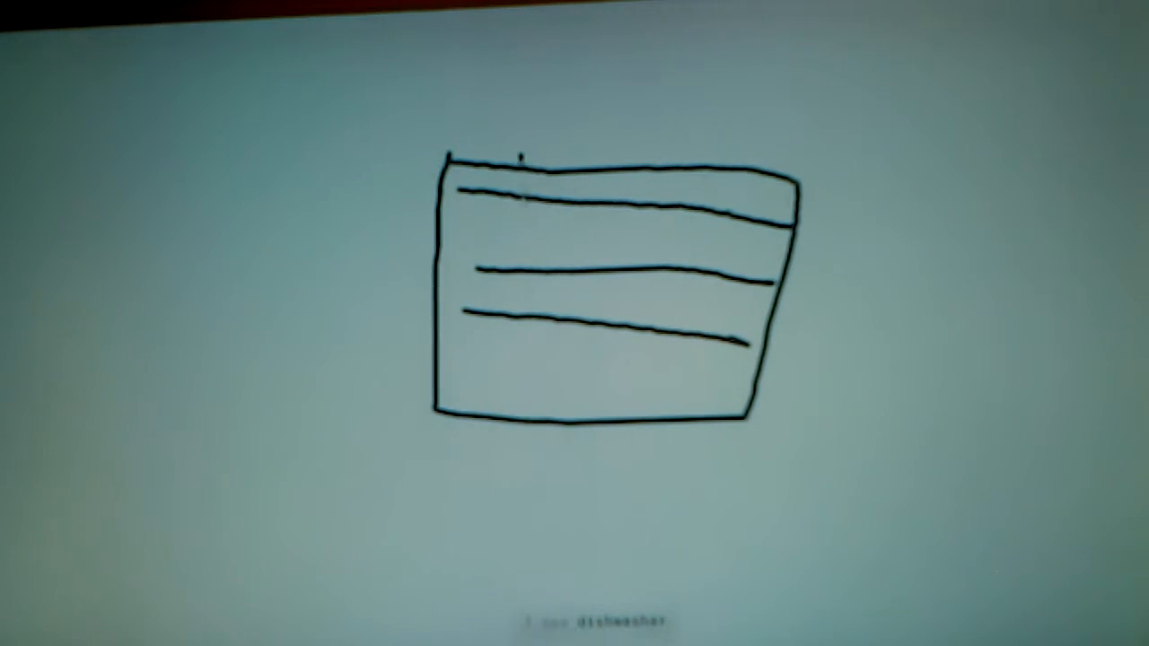
left_click_drag(516, 159, 492, 431)
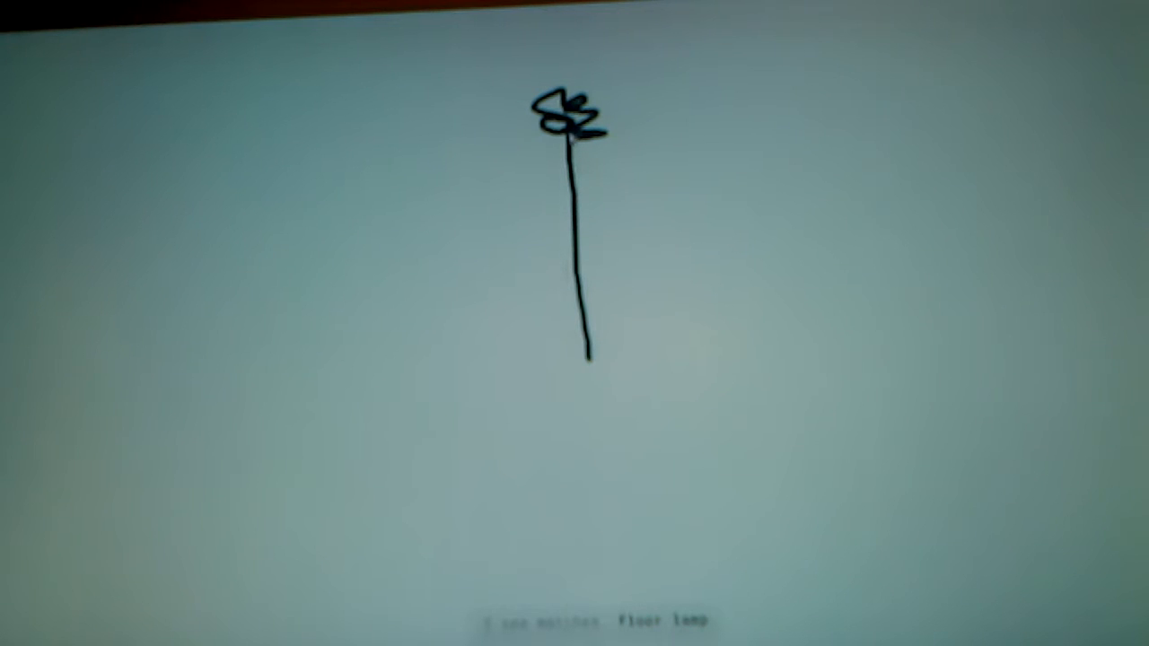
left_click_drag(583, 305, 583, 539)
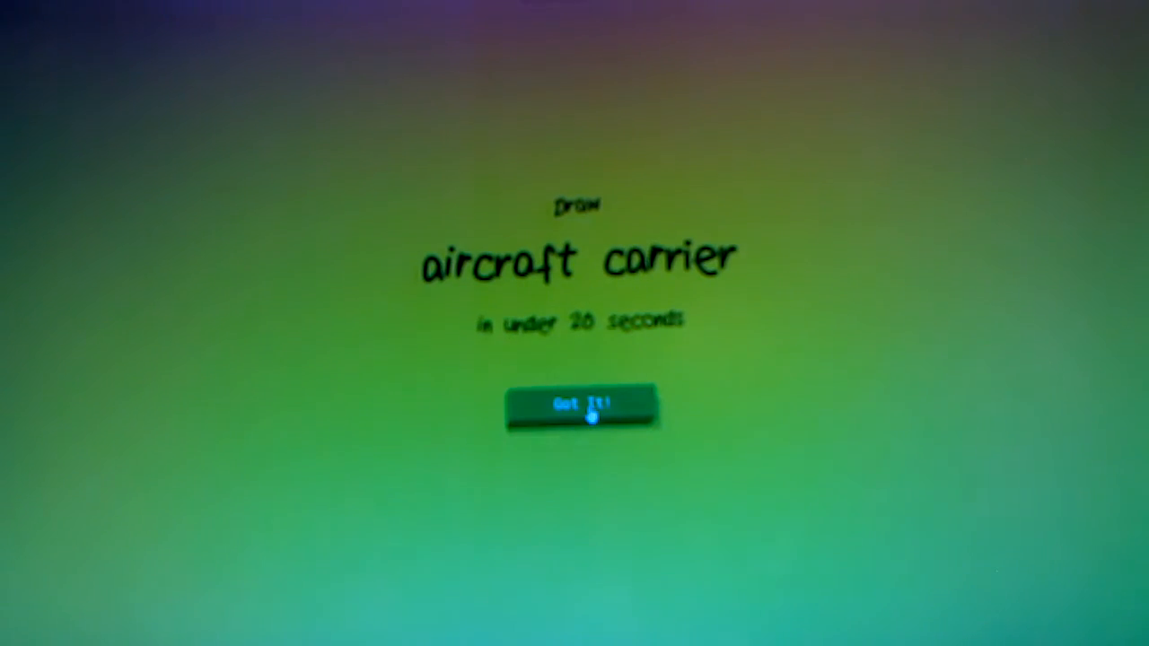
Accept the aircraft carrier challenge and sketch strokes of the four-legged creature
left_click(581, 406)
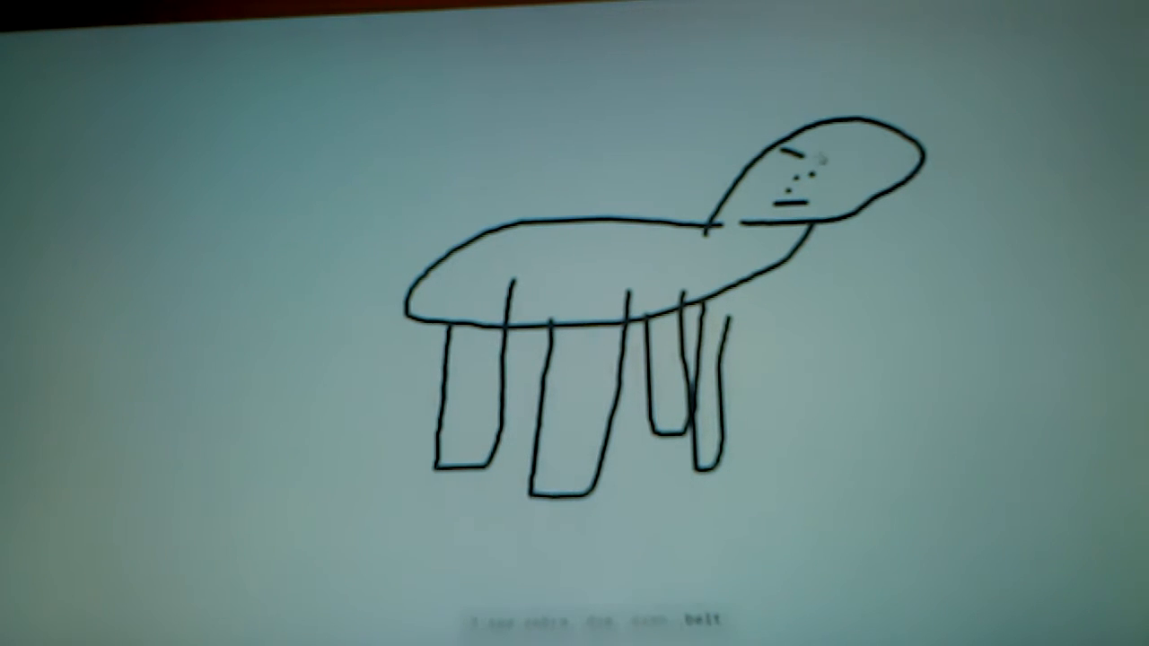
left_click_drag(763, 242, 1086, 261)
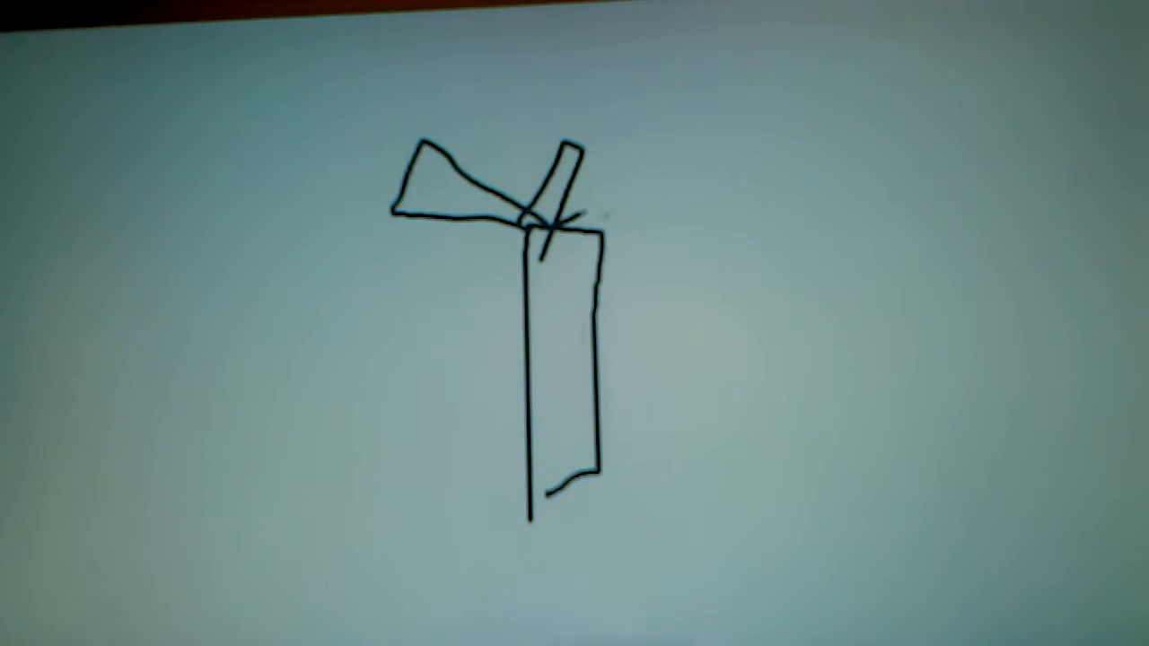
Add a stroke to the tall rectangle doodle with the wedge on top
left_click_drag(588, 211, 682, 261)
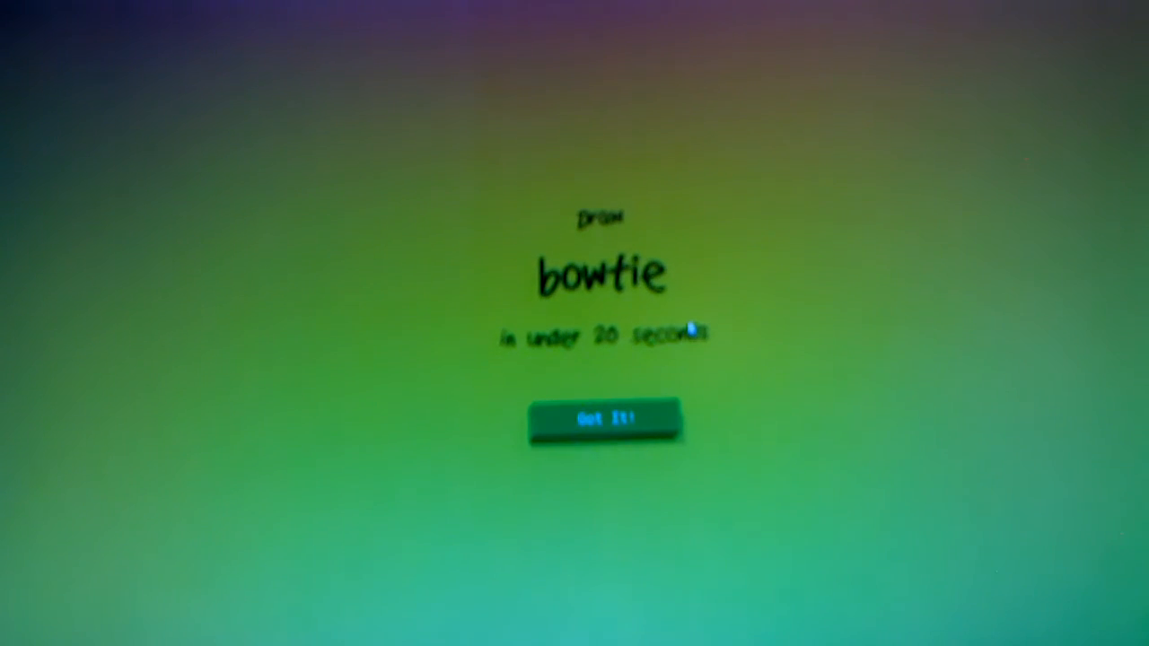
left_click(605, 417)
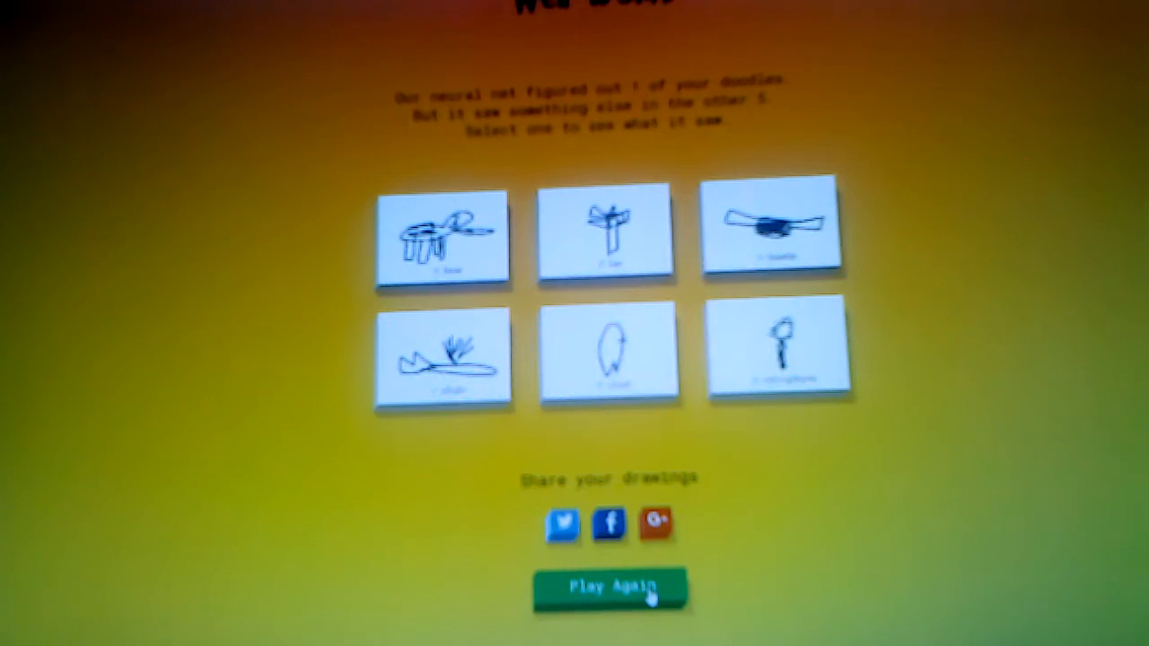
Start another game with Play Again to draw the long-necked creature
left_click(612, 588)
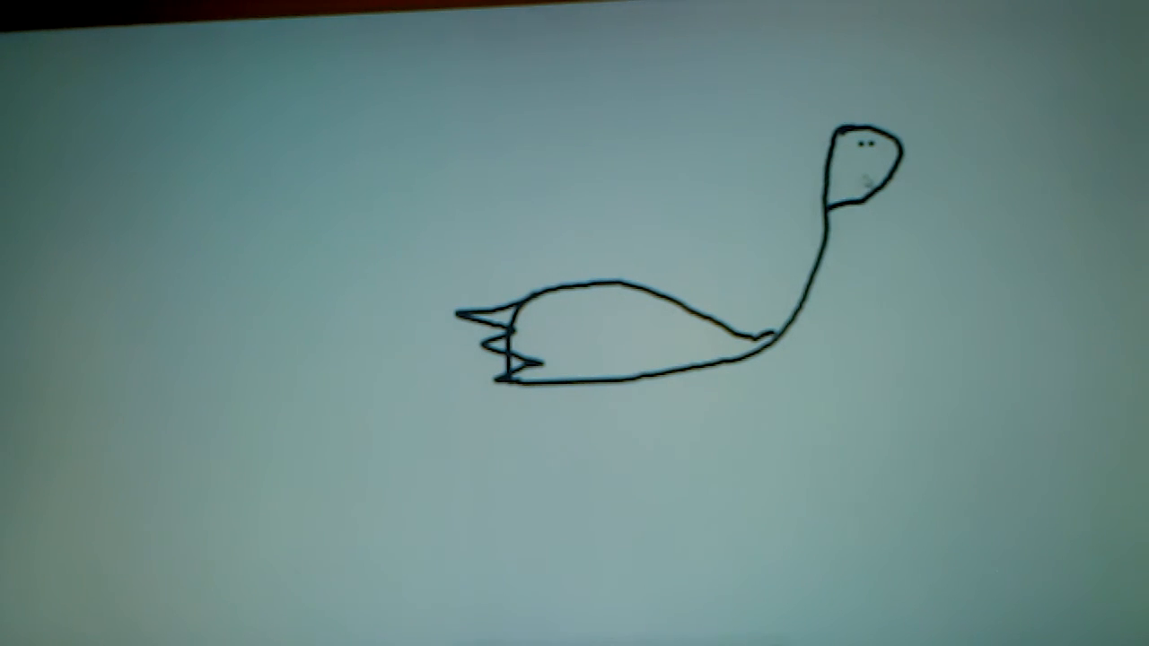
Finish the long-necked creature doodle and accept the airplane challenge
left_click_drag(844, 180, 866, 179)
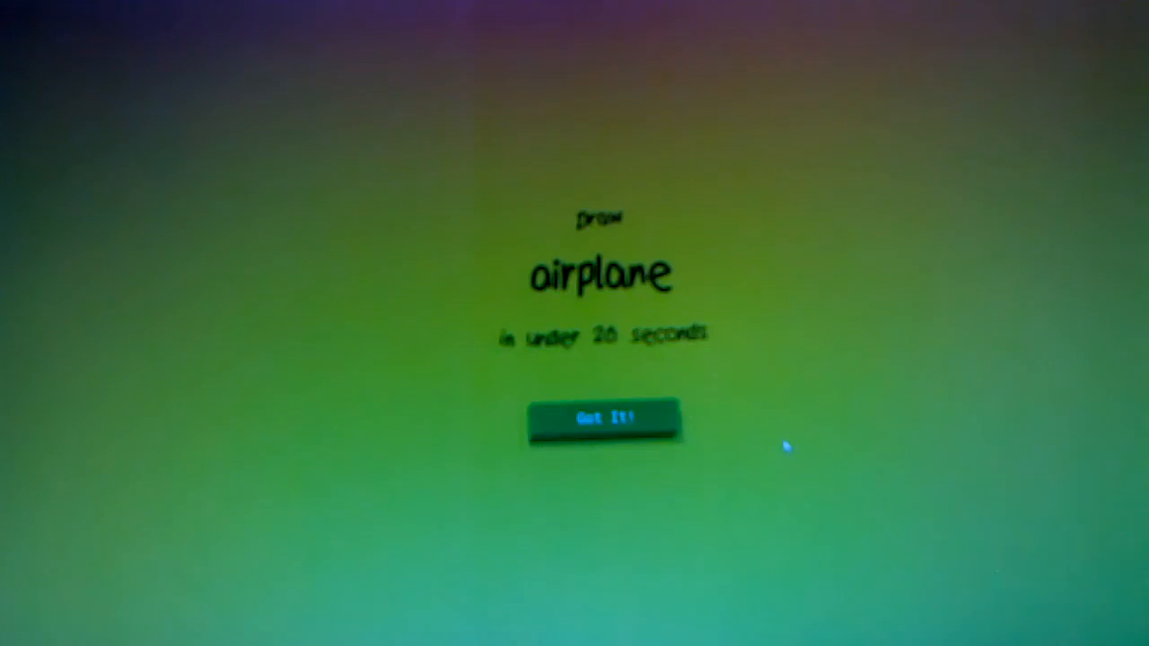
left_click(603, 418)
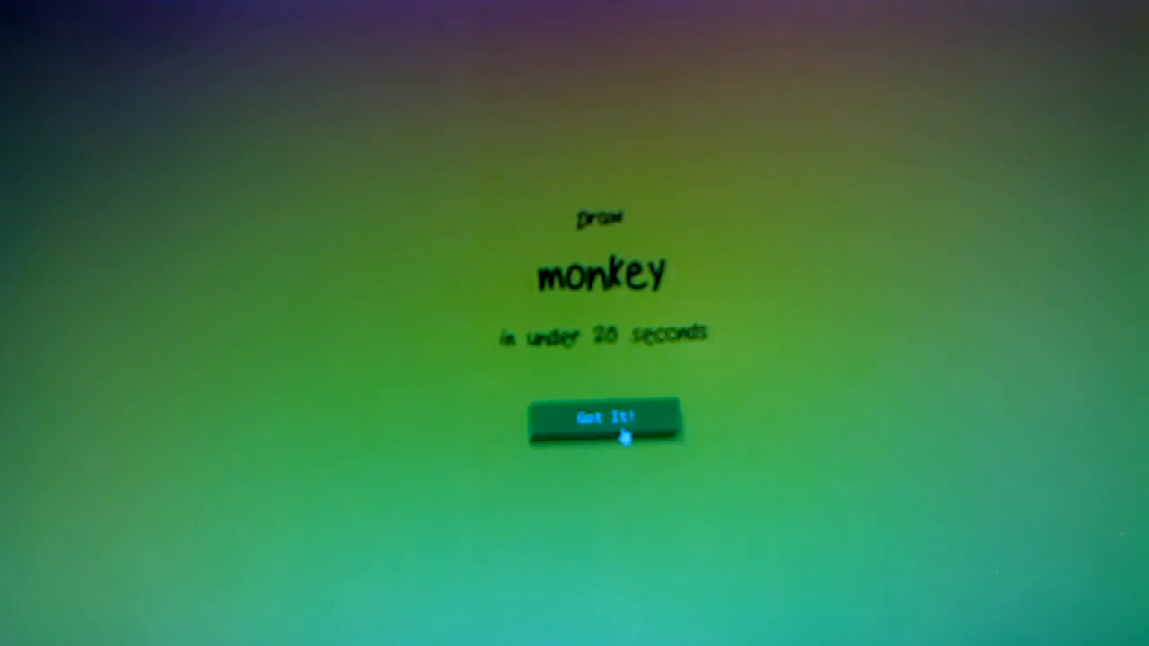
Accept and doodle the monkey, then leave the results grid for home
left_click(602, 419)
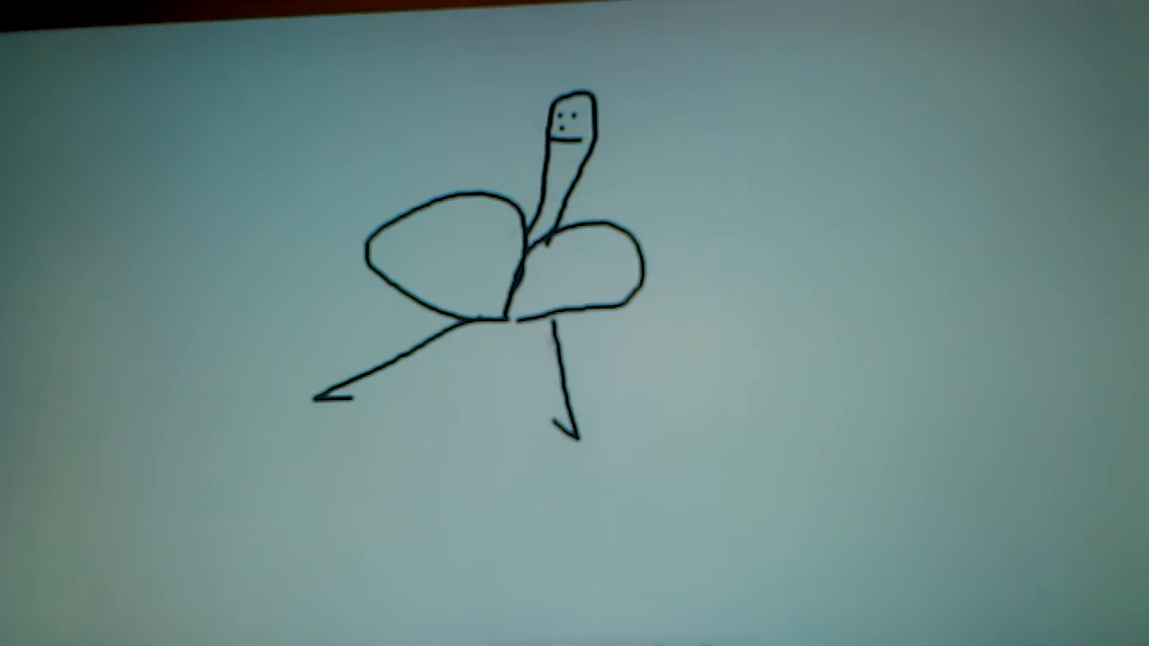
left_click_drag(683, 162, 745, 152)
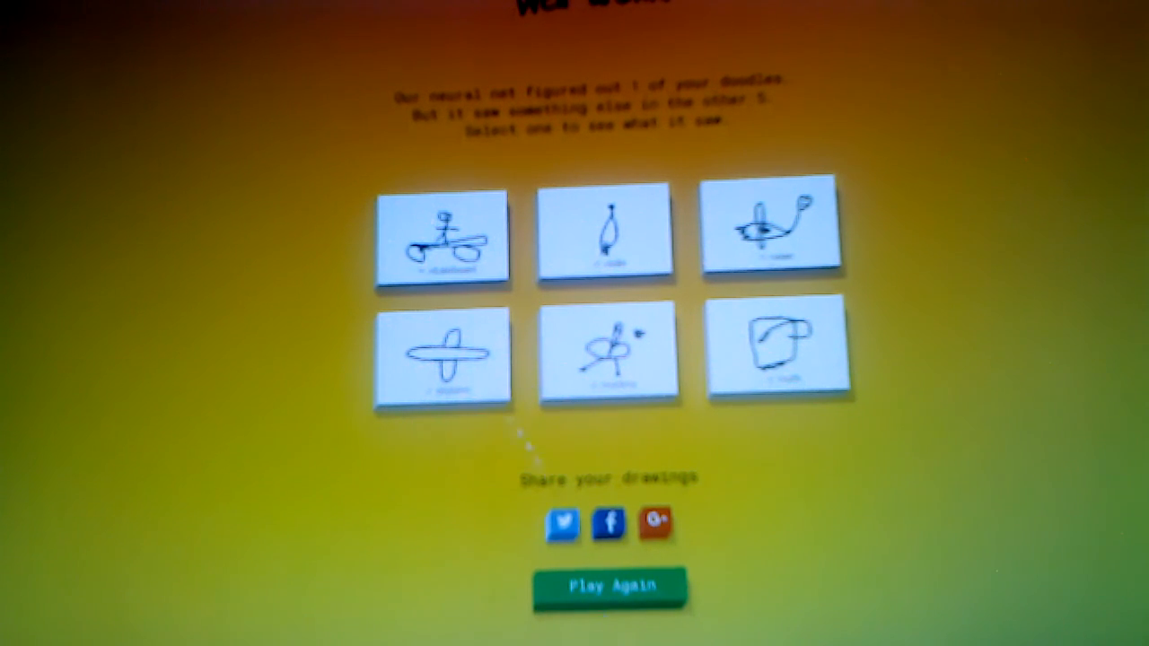
left_click(611, 586)
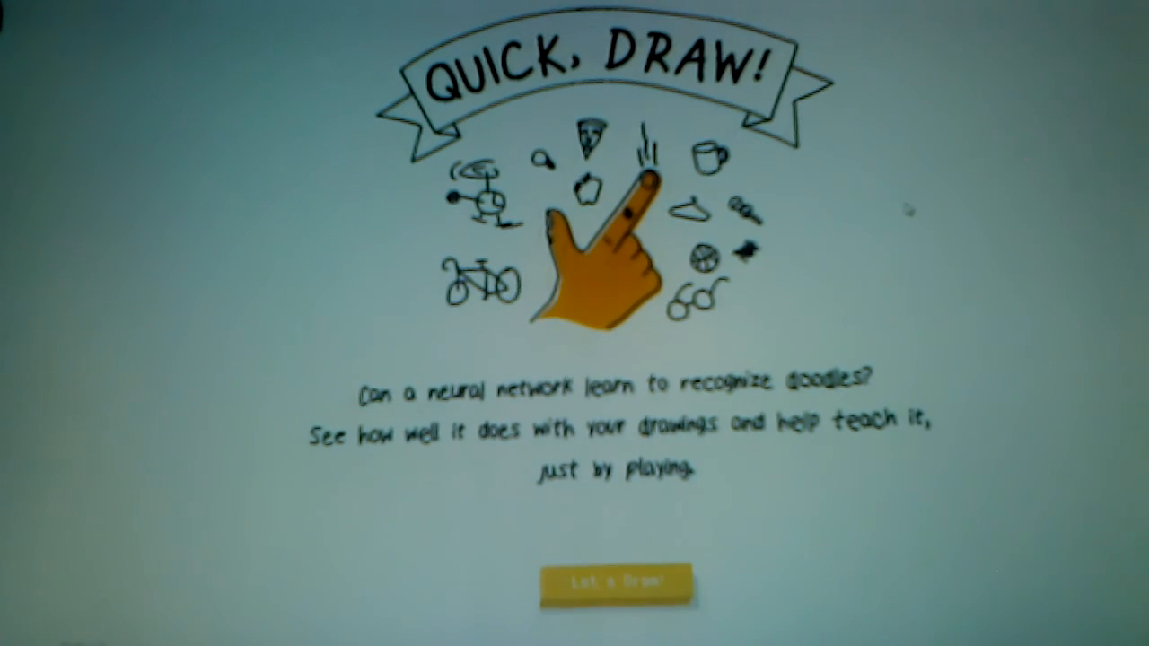